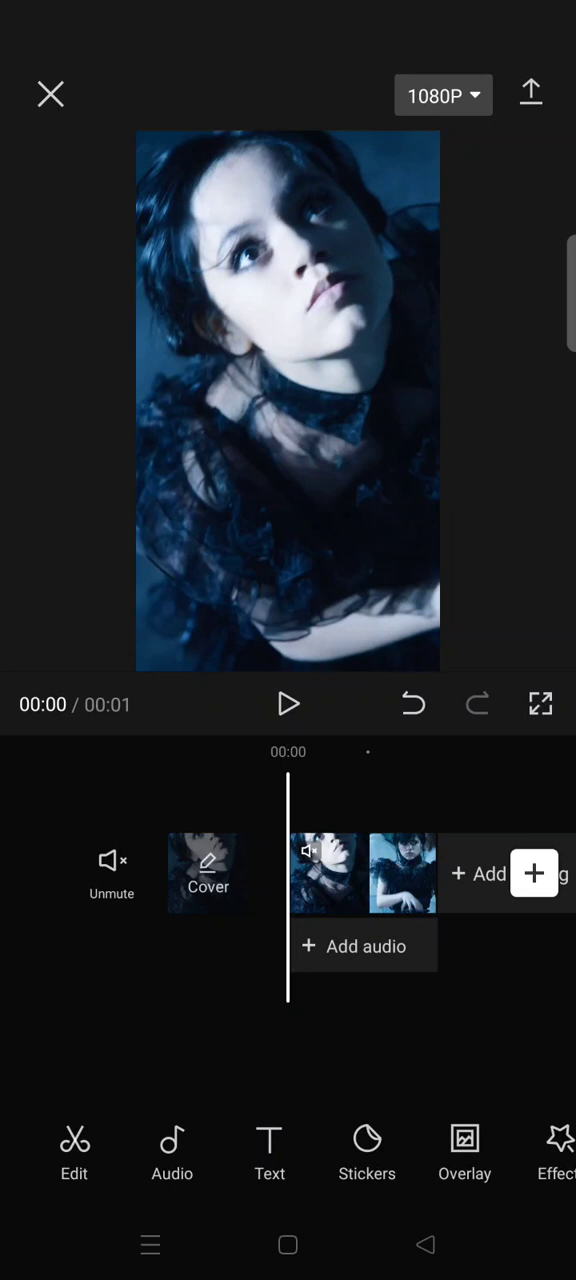
- Open Body effects, switch to Glowing Lines, and scroll the grid looking for Electro-Light Storm
click(557, 1150)
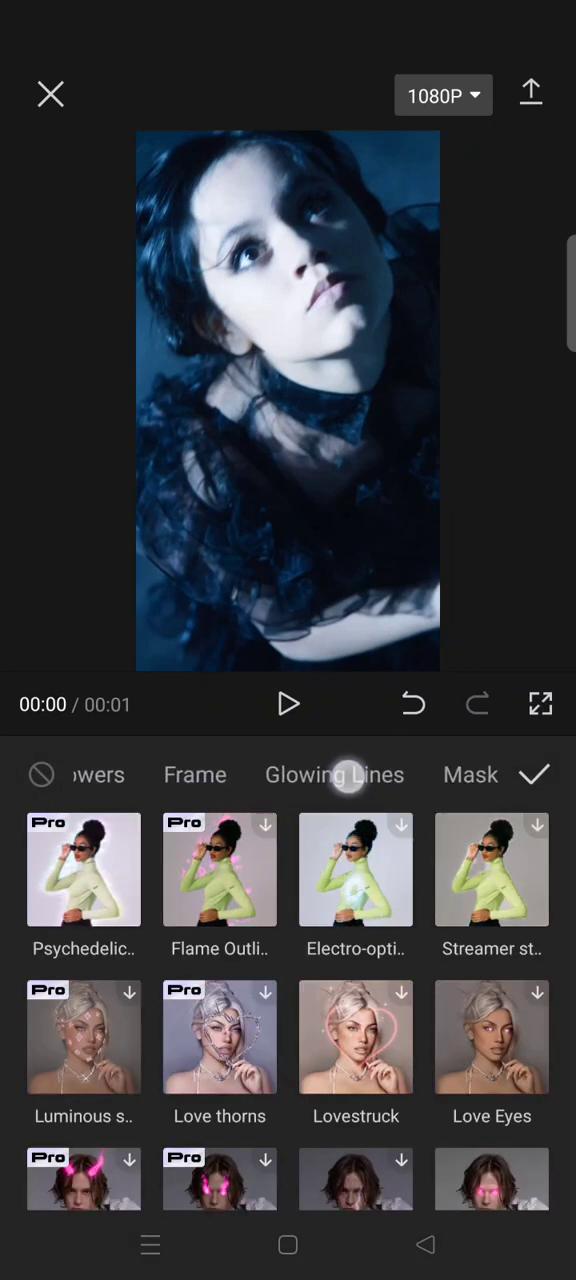
click(334, 775)
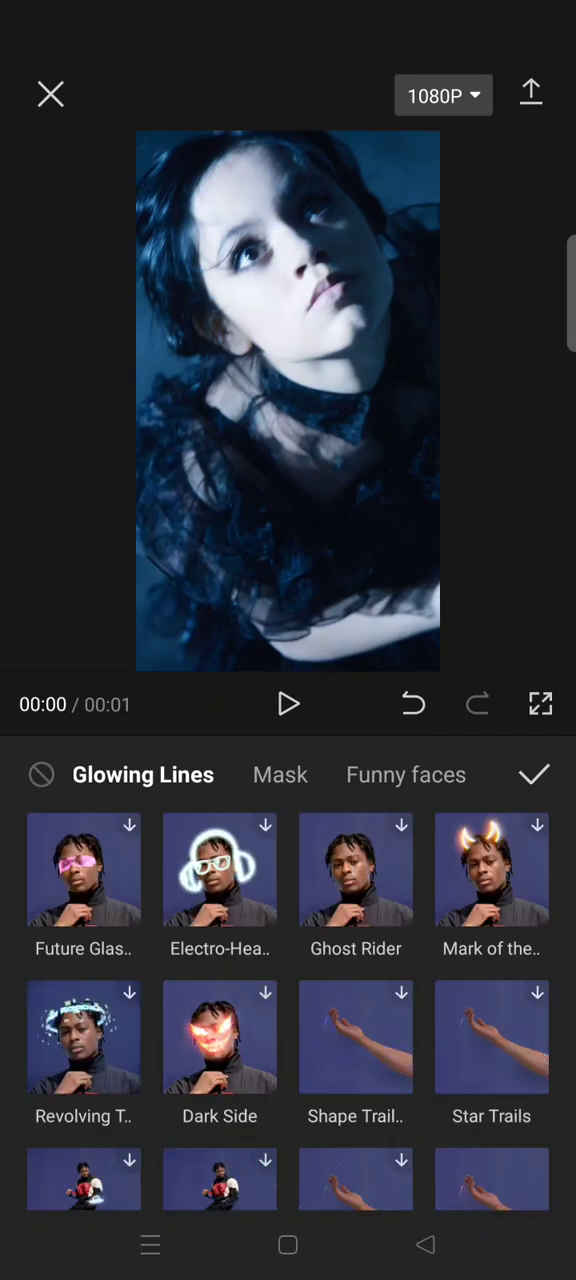
scroll(down, 3)
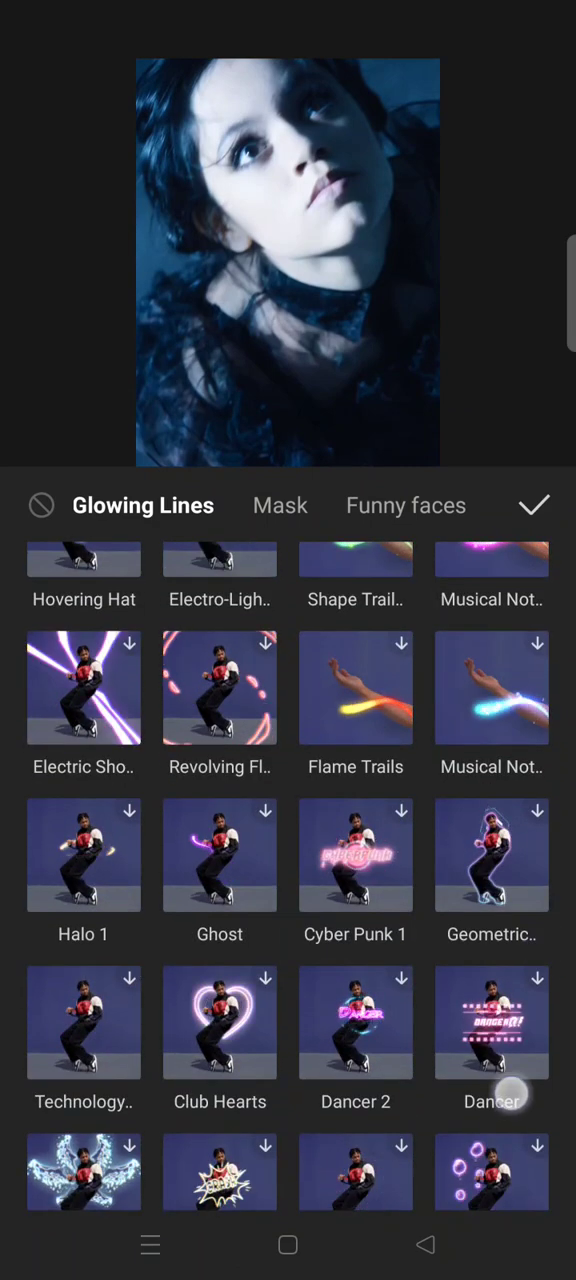
scroll(down, 3)
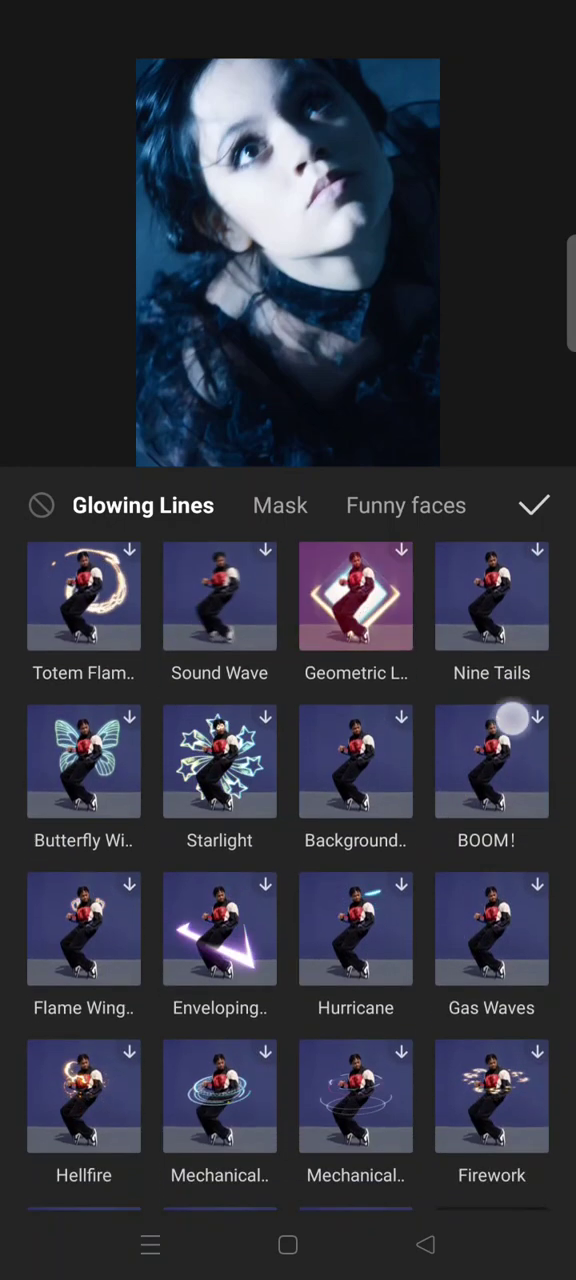
scroll(down, 3)
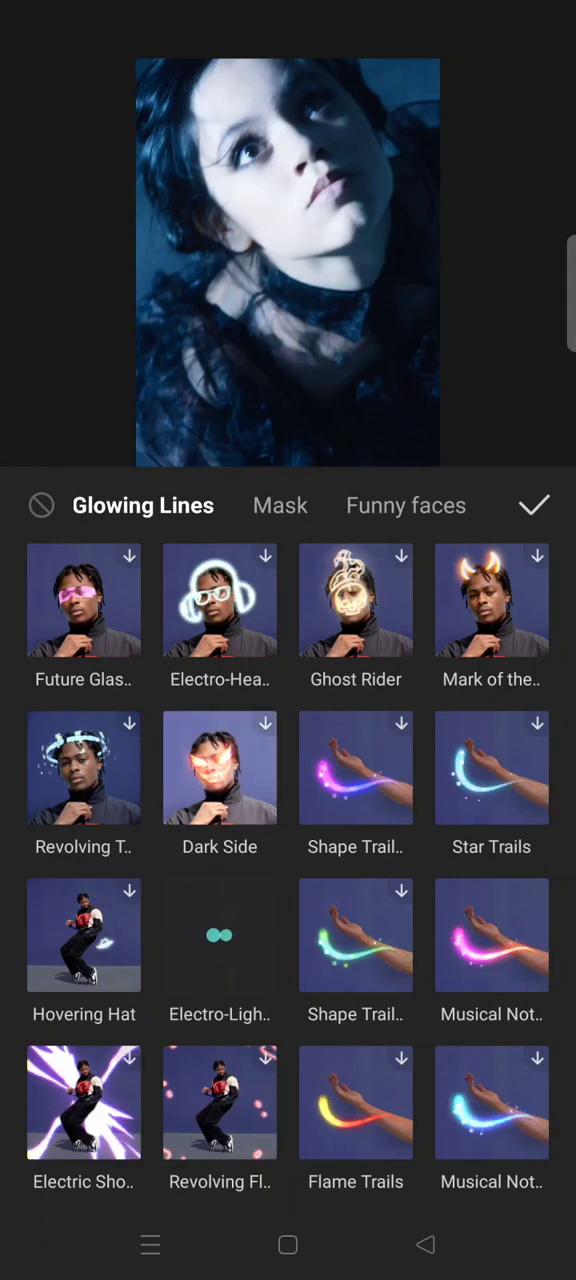
- Apply Electro-Light Storm and raise its Speed setting to 100
click(219, 935)
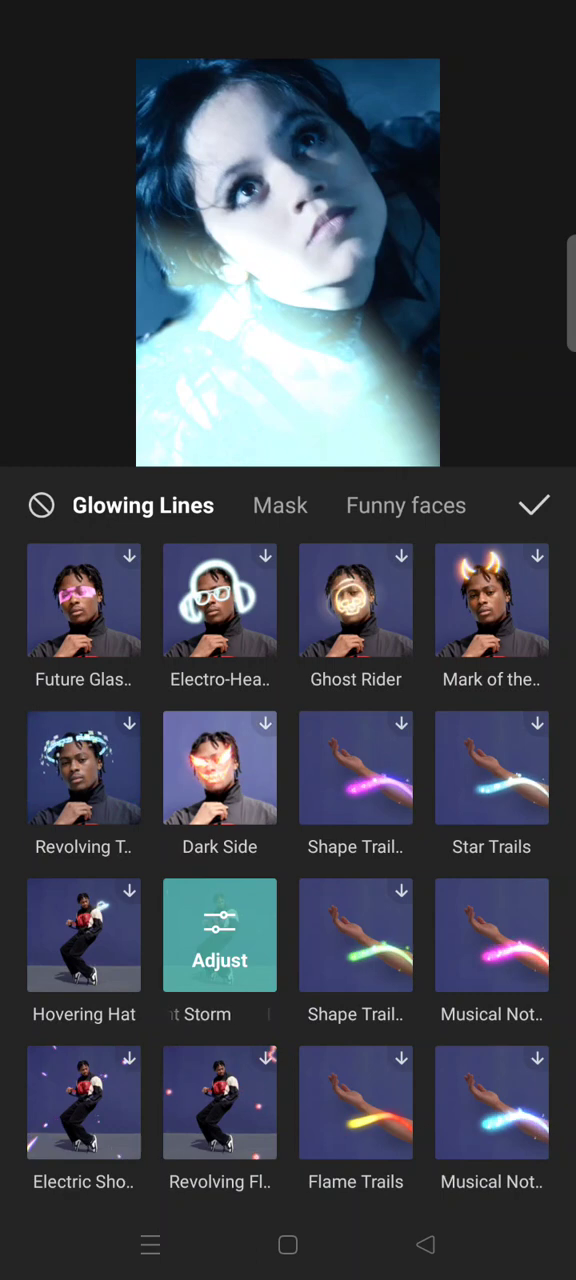
click(219, 935)
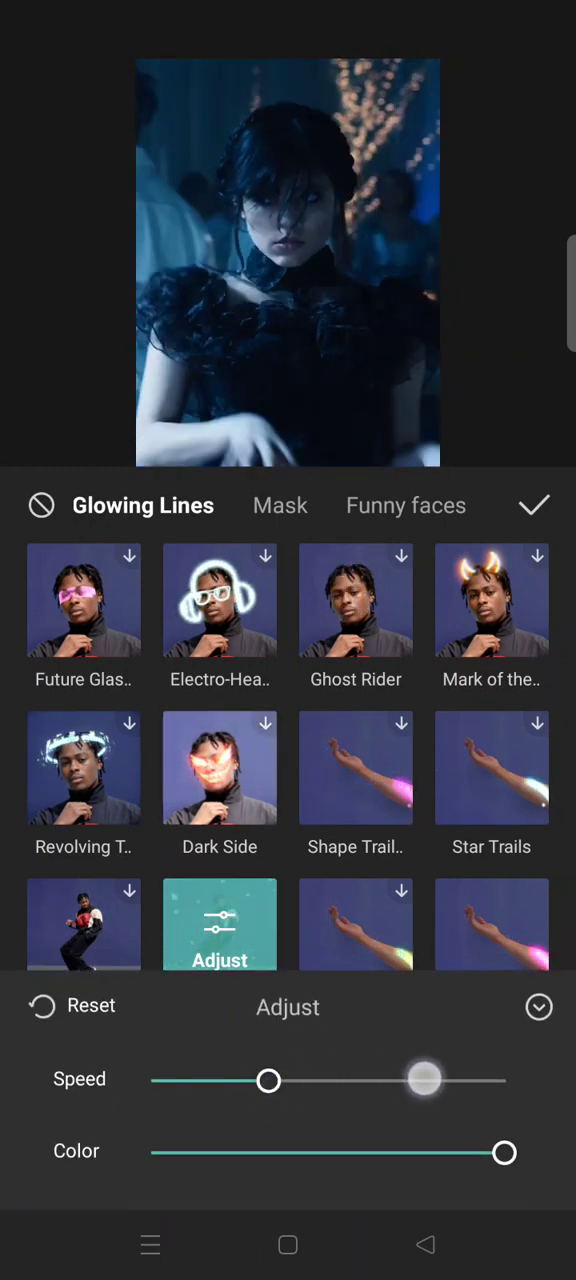
drag(268, 1080, 504, 1080)
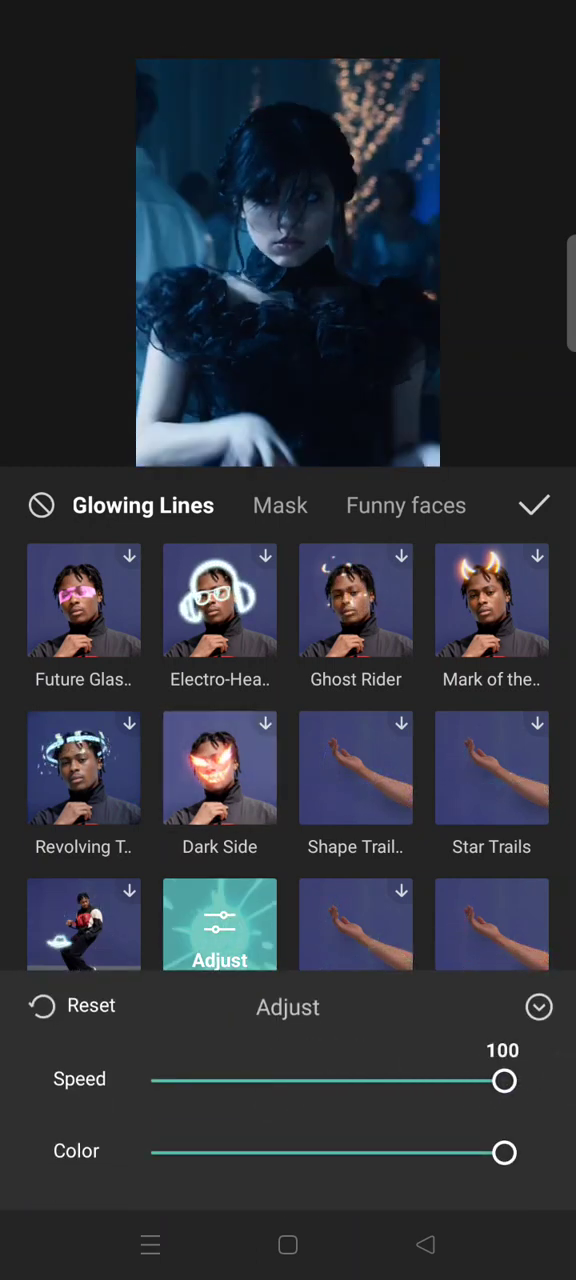
click(534, 505)
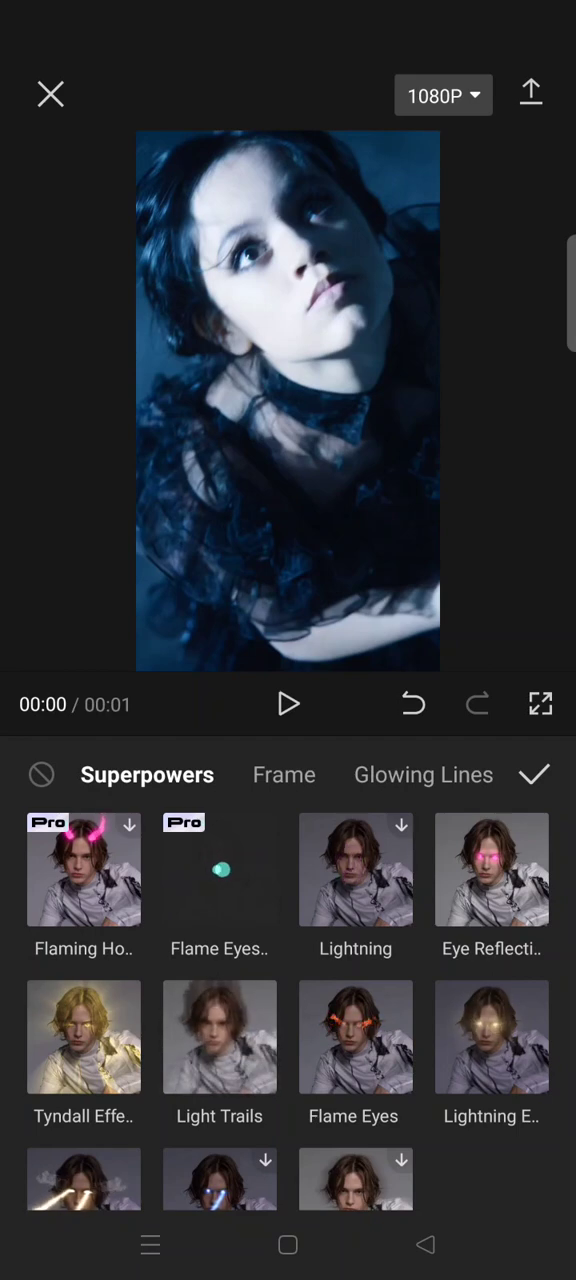
- Lower the Flame Eyes filter to 0 and shift its colour to blue
click(219, 869)
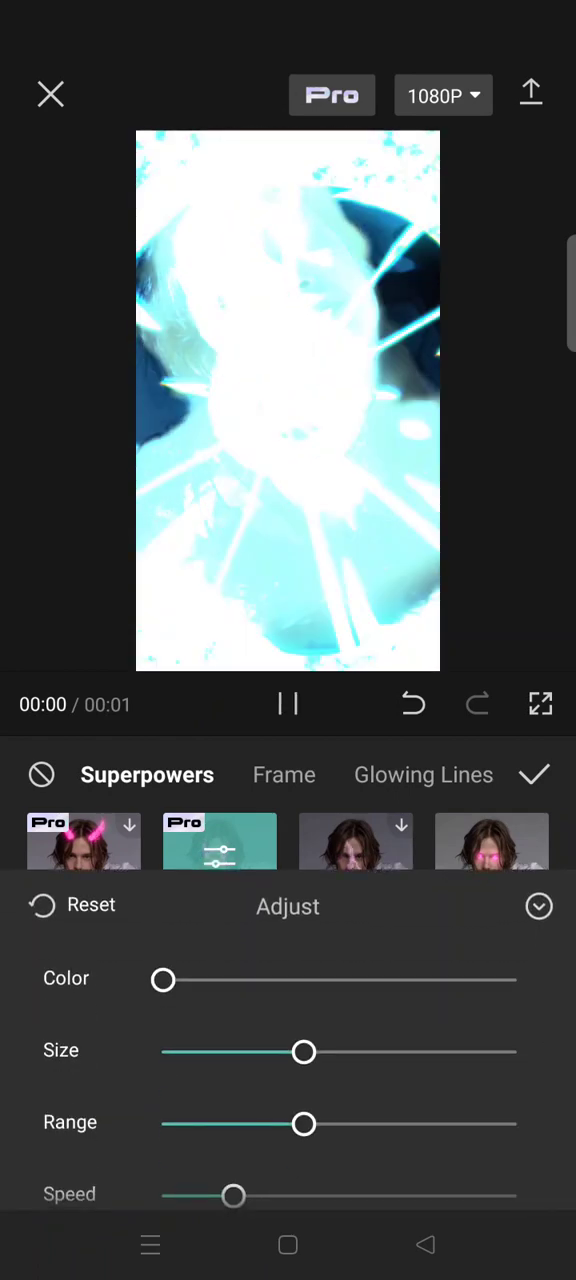
click(288, 704)
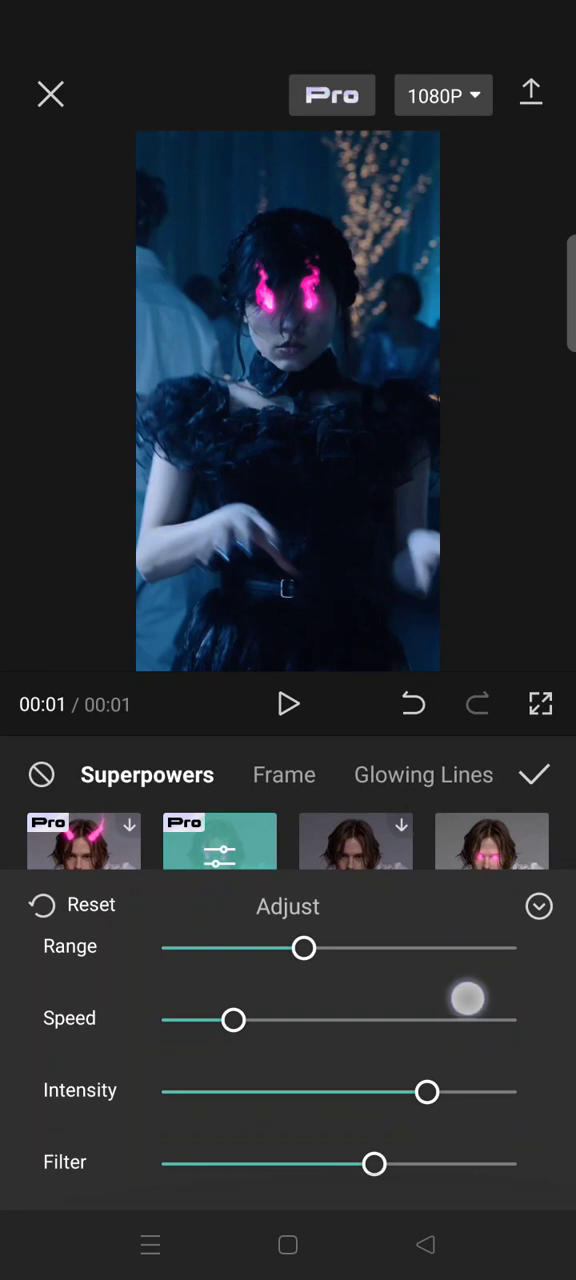
drag(375, 1163, 163, 1163)
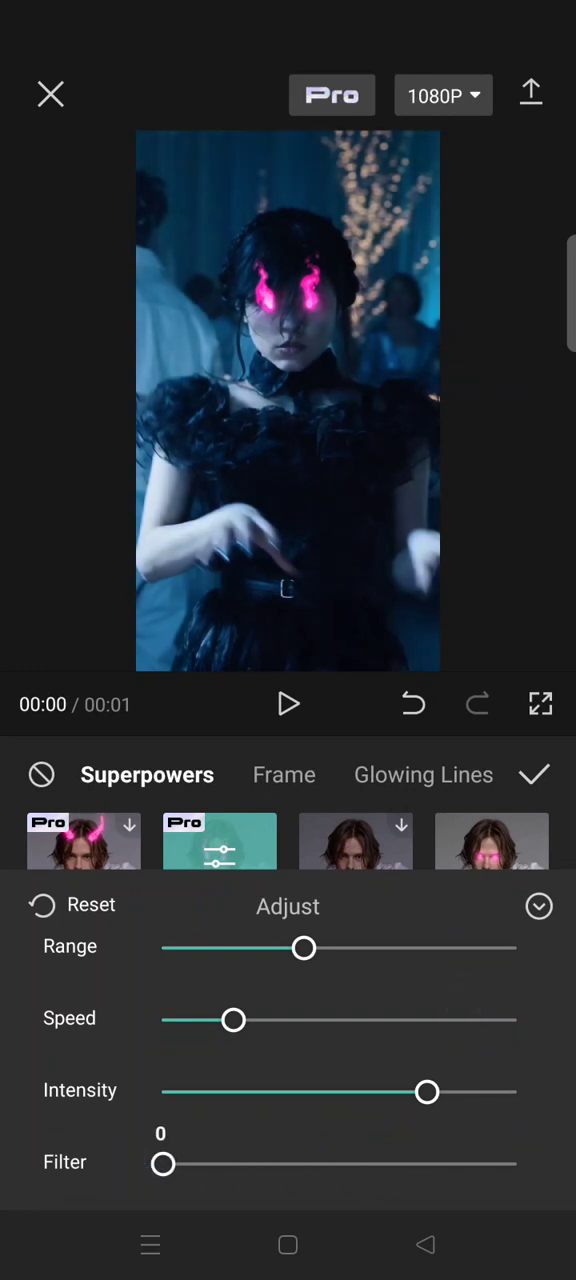
click(288, 704)
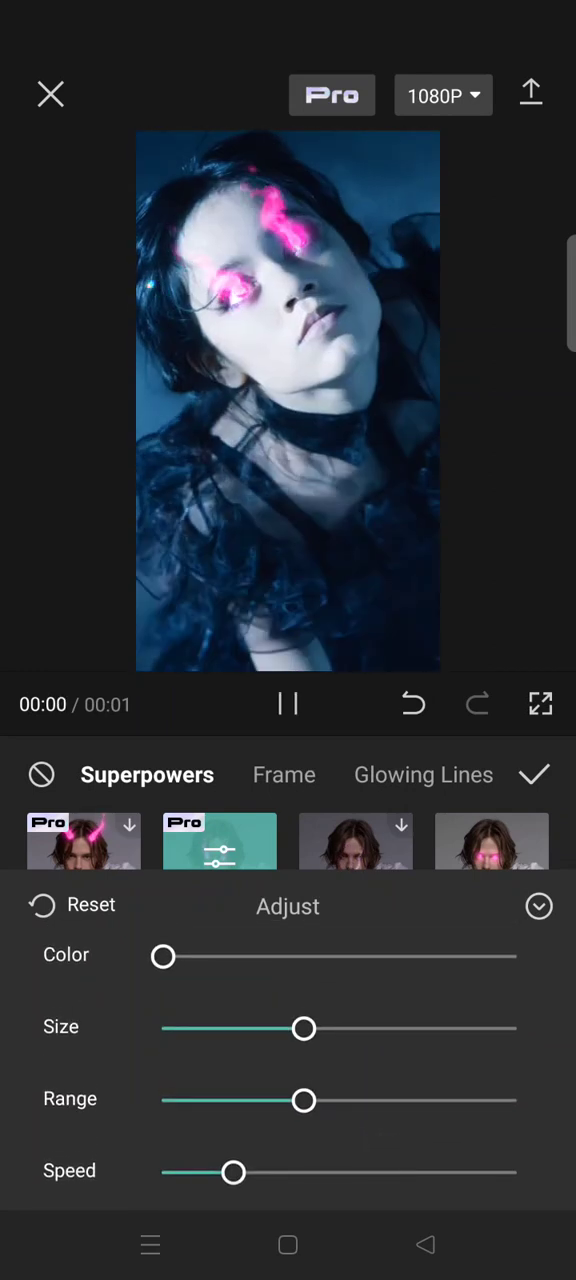
drag(163, 957, 378, 957)
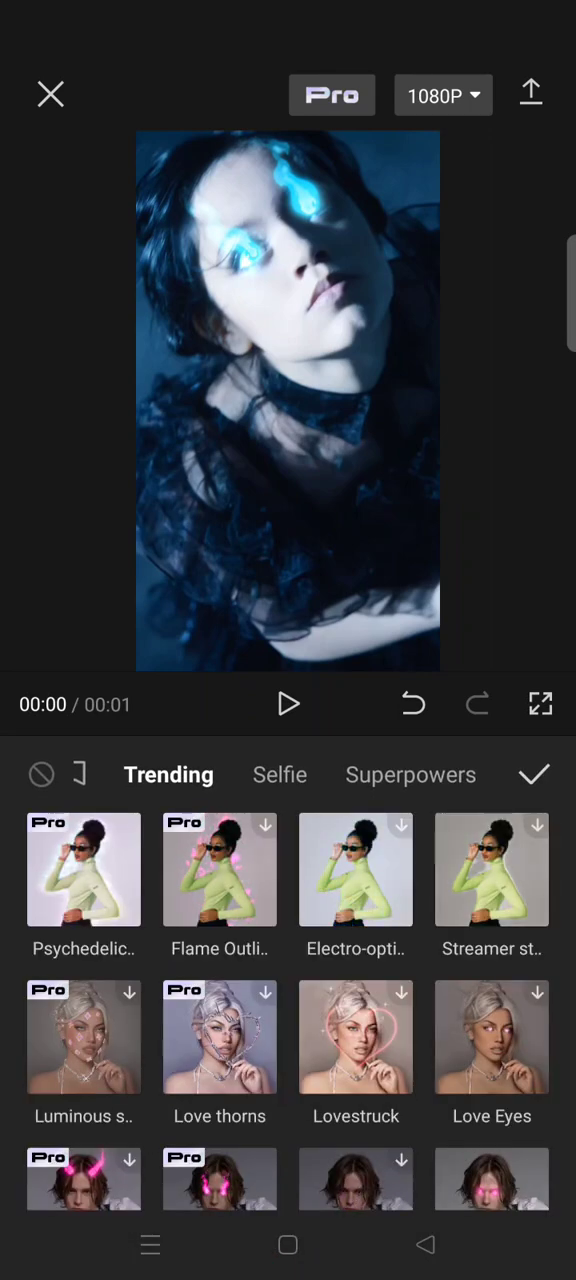
- Apply the Devil Wings effect from the Glowing Lines collection
click(290, 785)
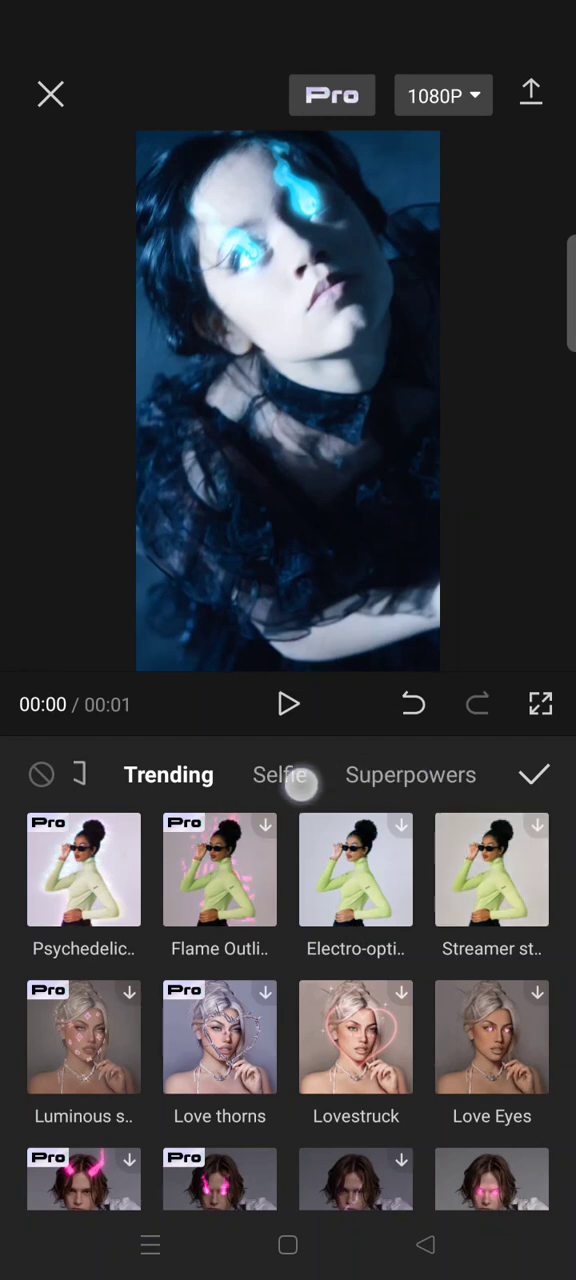
scroll(left, 3)
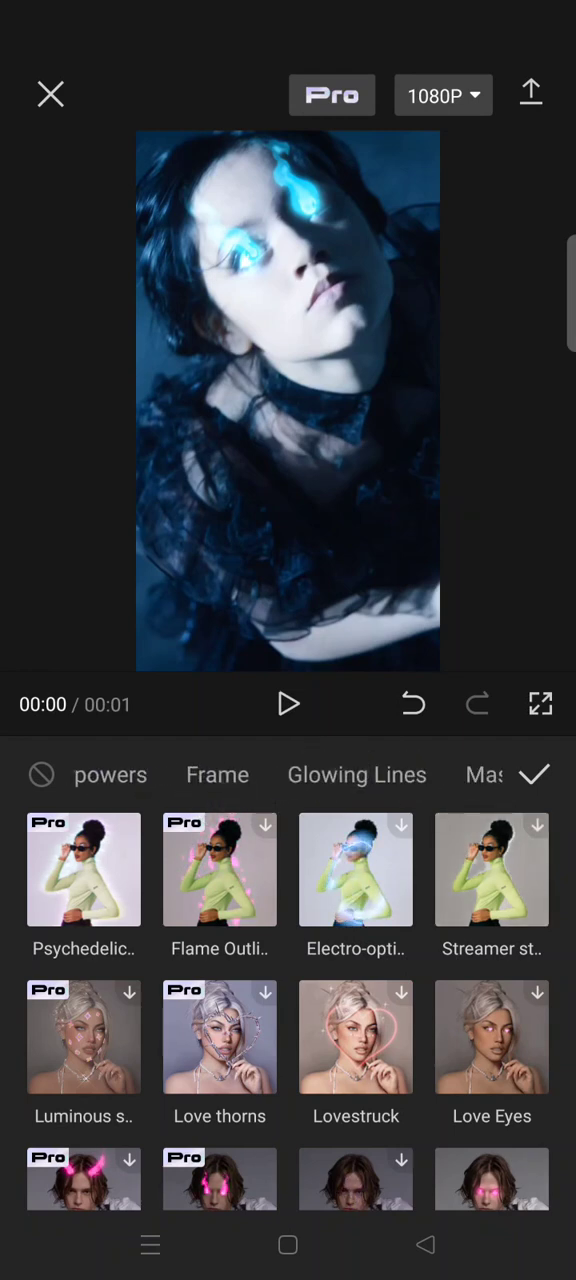
click(357, 775)
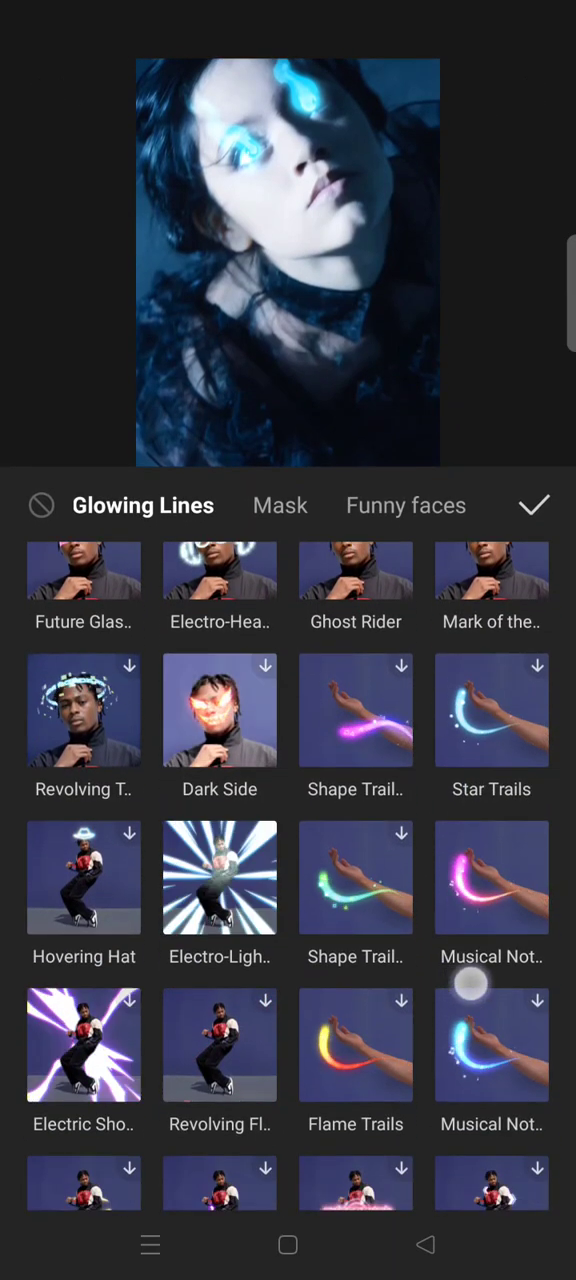
scroll(down, 3)
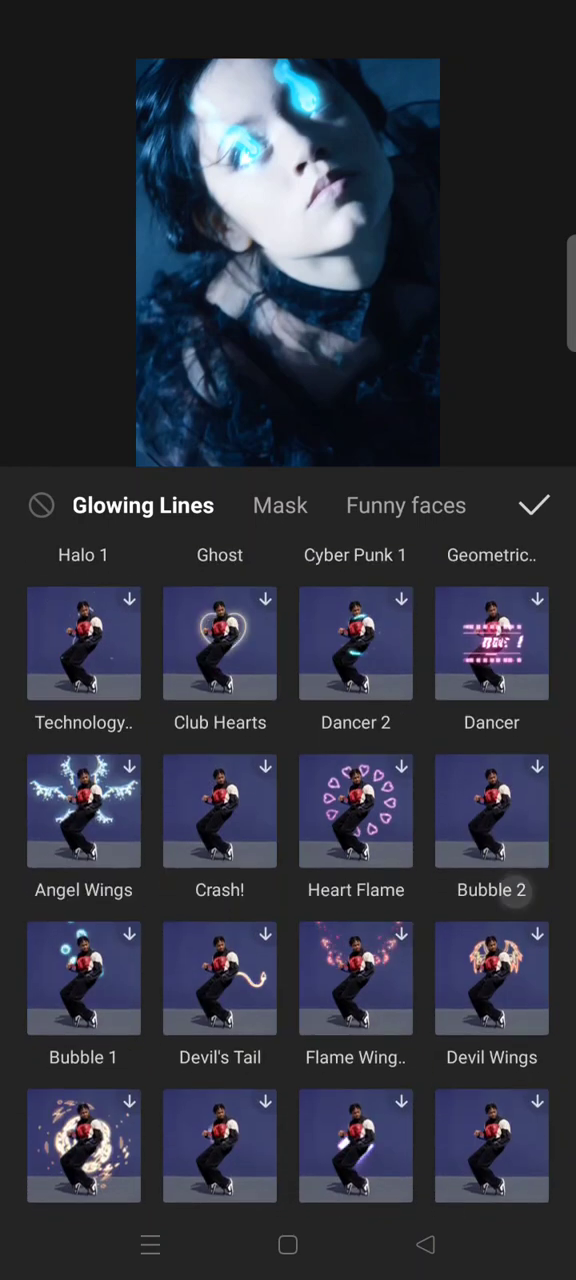
scroll(up, 3)
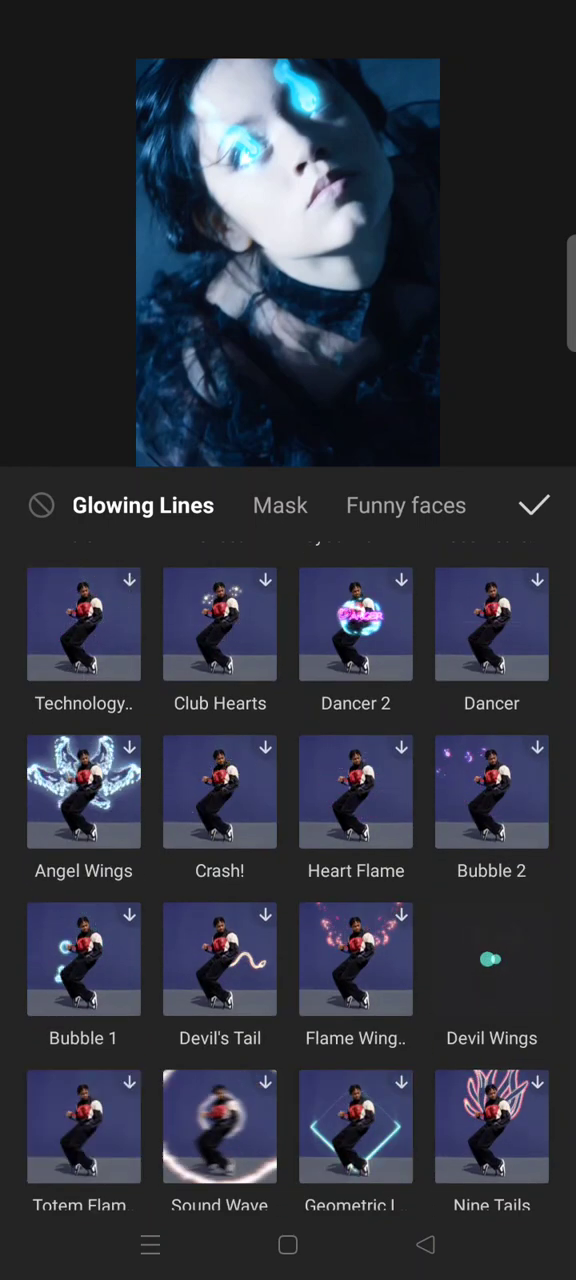
click(491, 959)
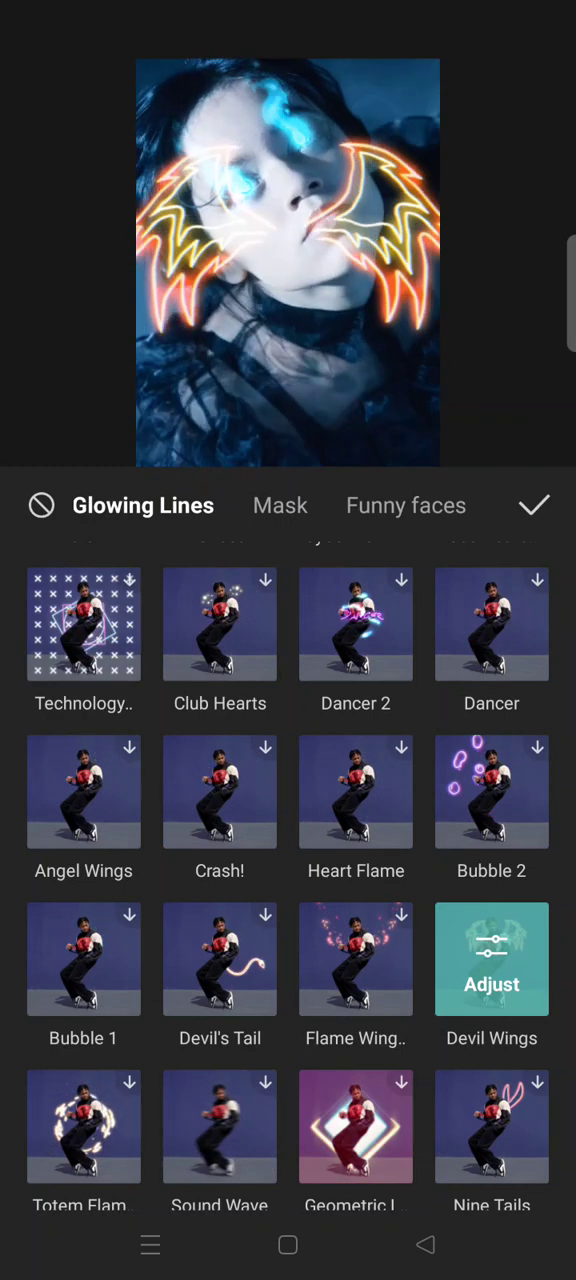
- Adjust the Devil Wings colour slider, settling on teal green (58)
click(491, 958)
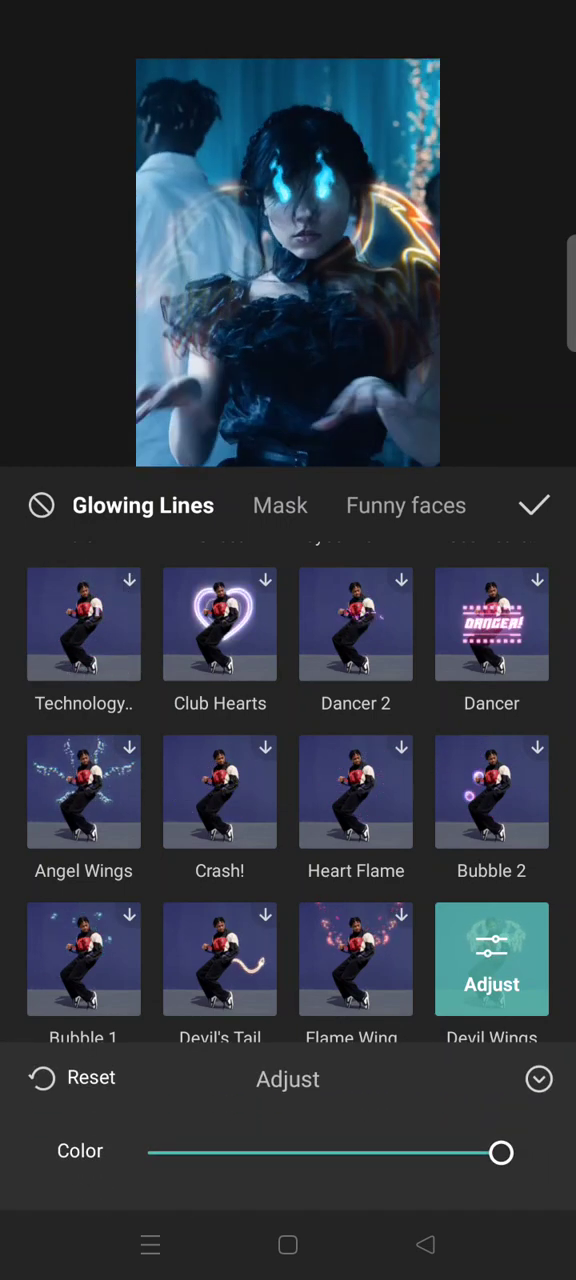
drag(500, 1152, 370, 1152)
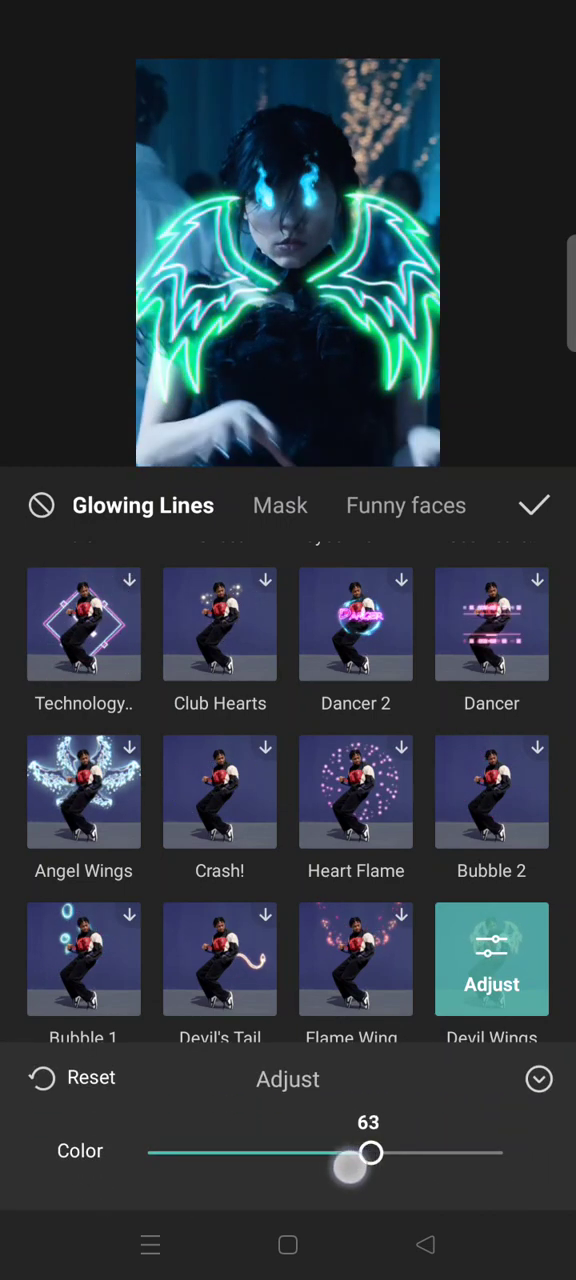
drag(370, 1153, 323, 1153)
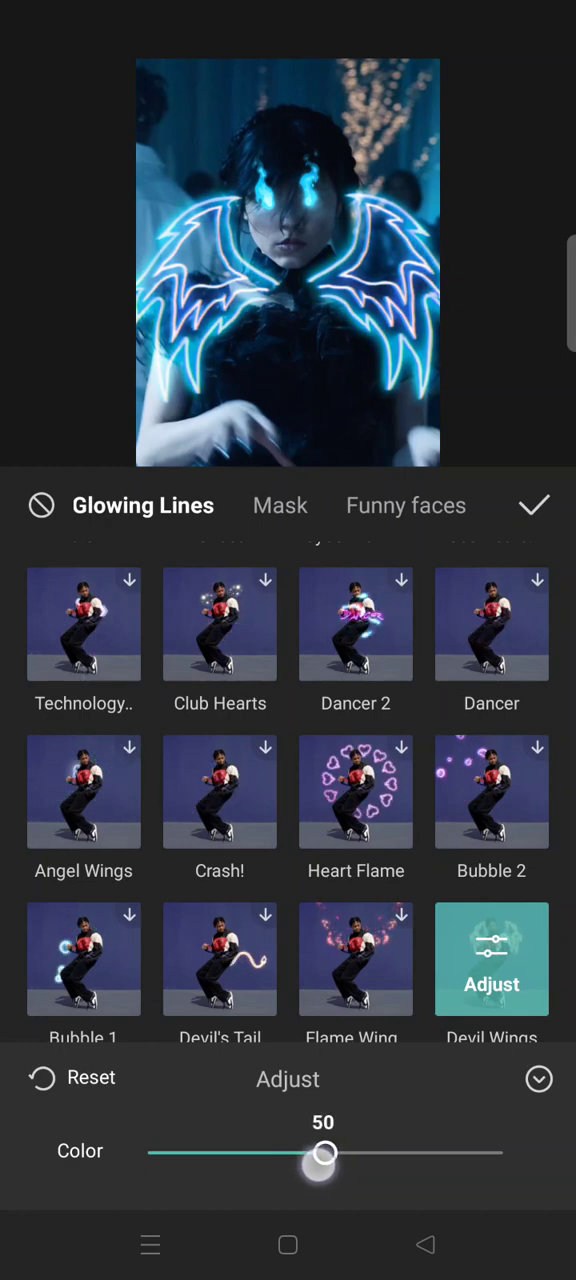
drag(324, 1153, 373, 1153)
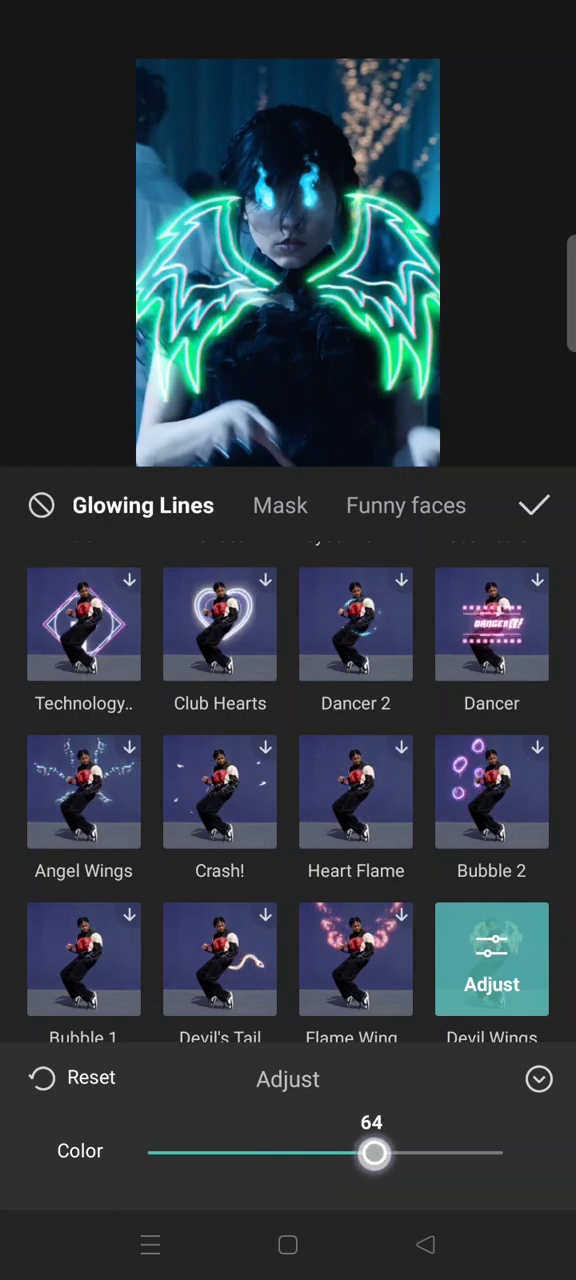
drag(373, 1153, 353, 1153)
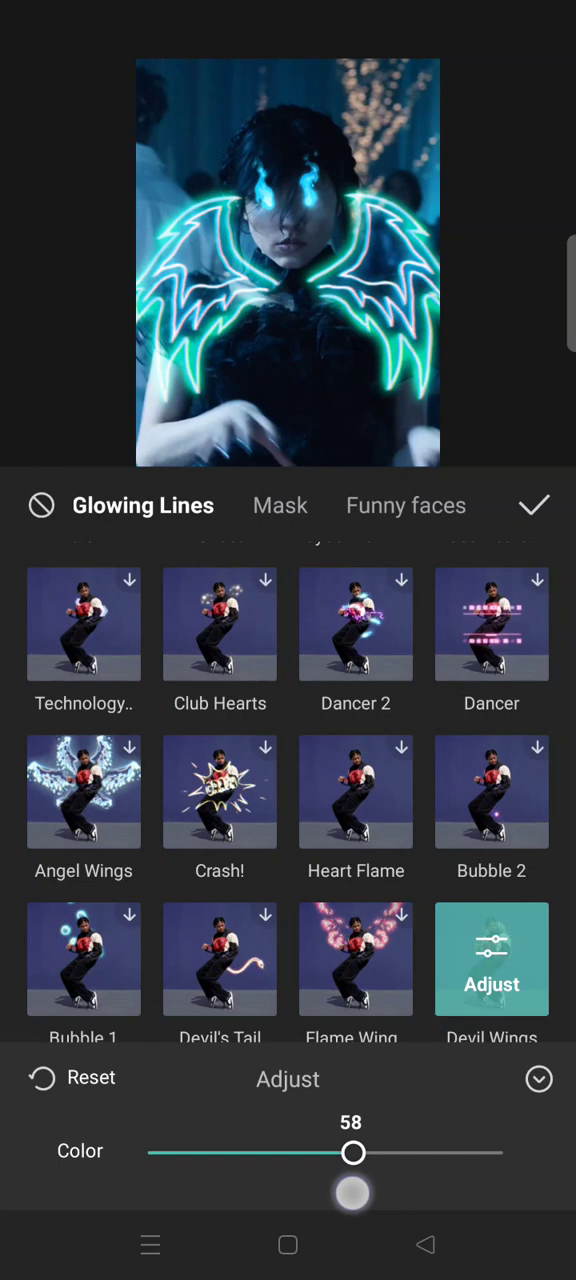
drag(352, 1153, 360, 1153)
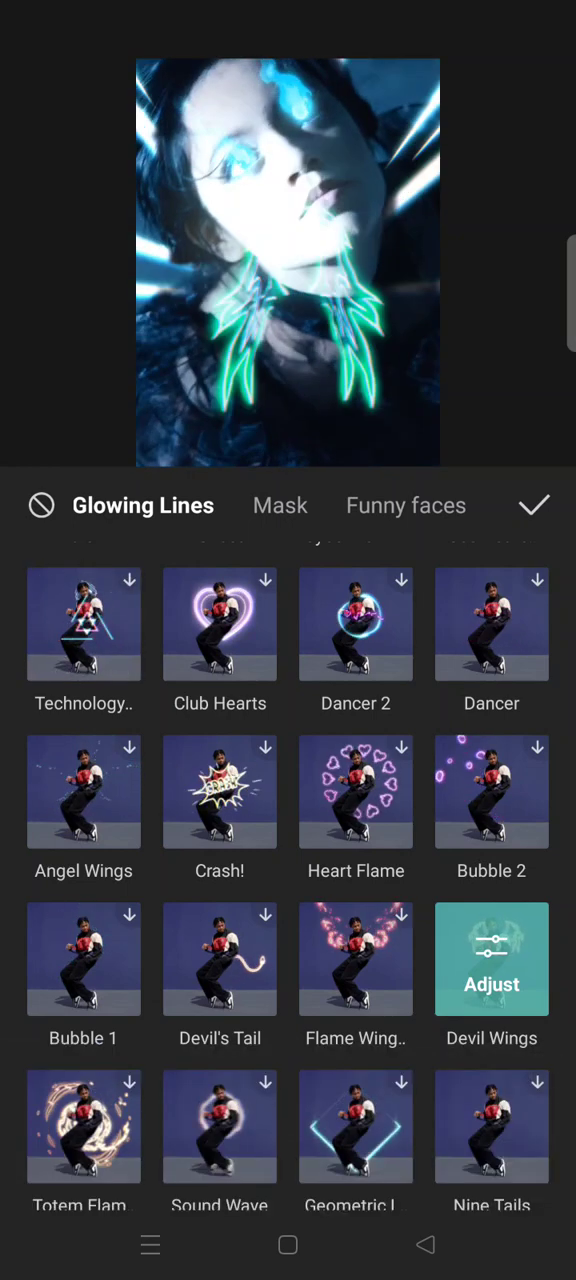
- Confirm Devil Wings, preview the clip, and bring up Replace effect
click(534, 505)
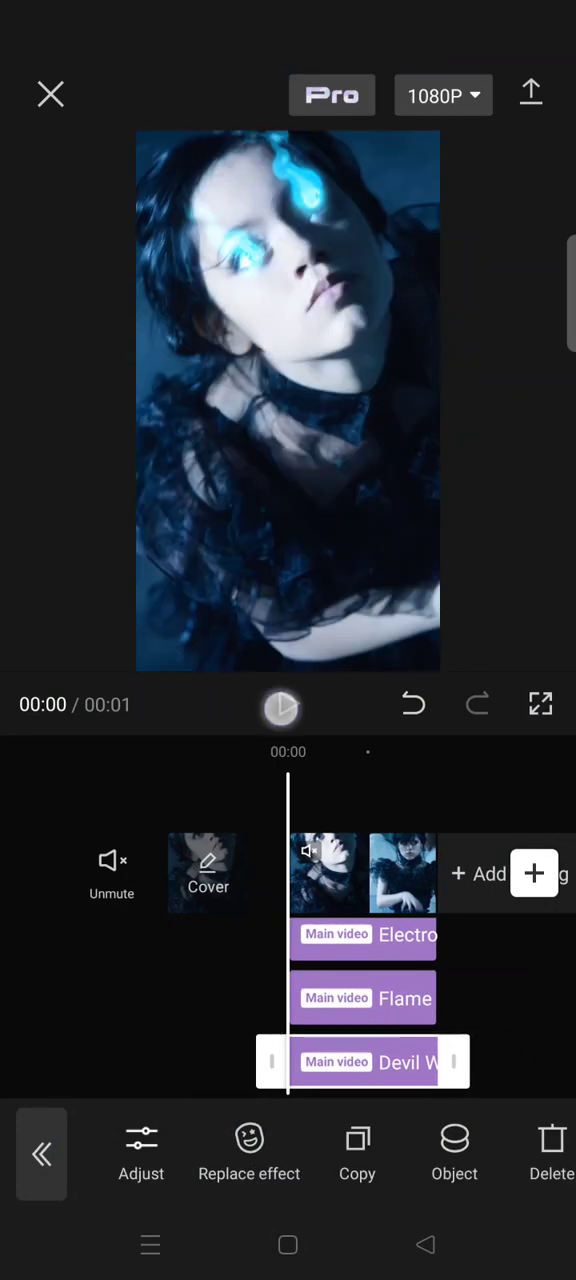
click(288, 704)
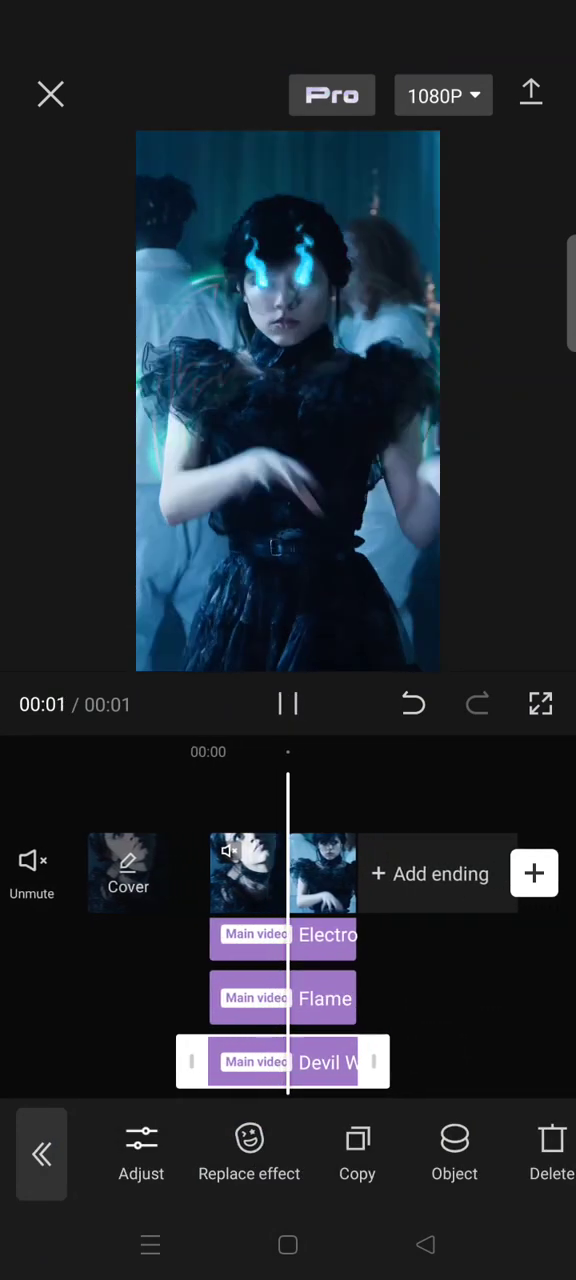
click(288, 704)
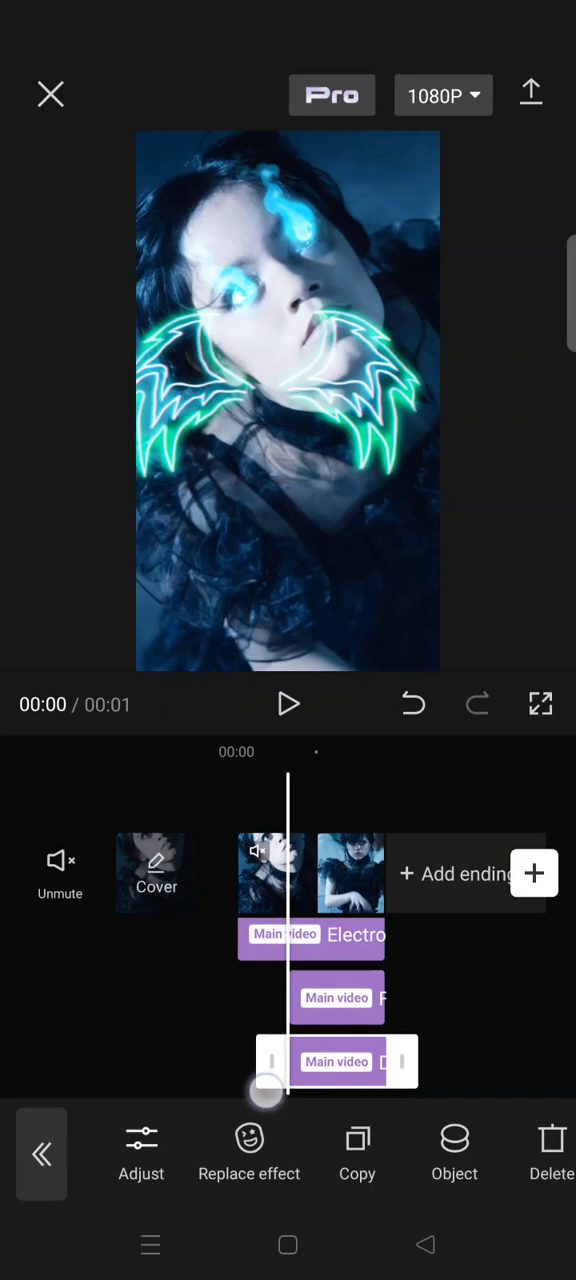
click(288, 704)
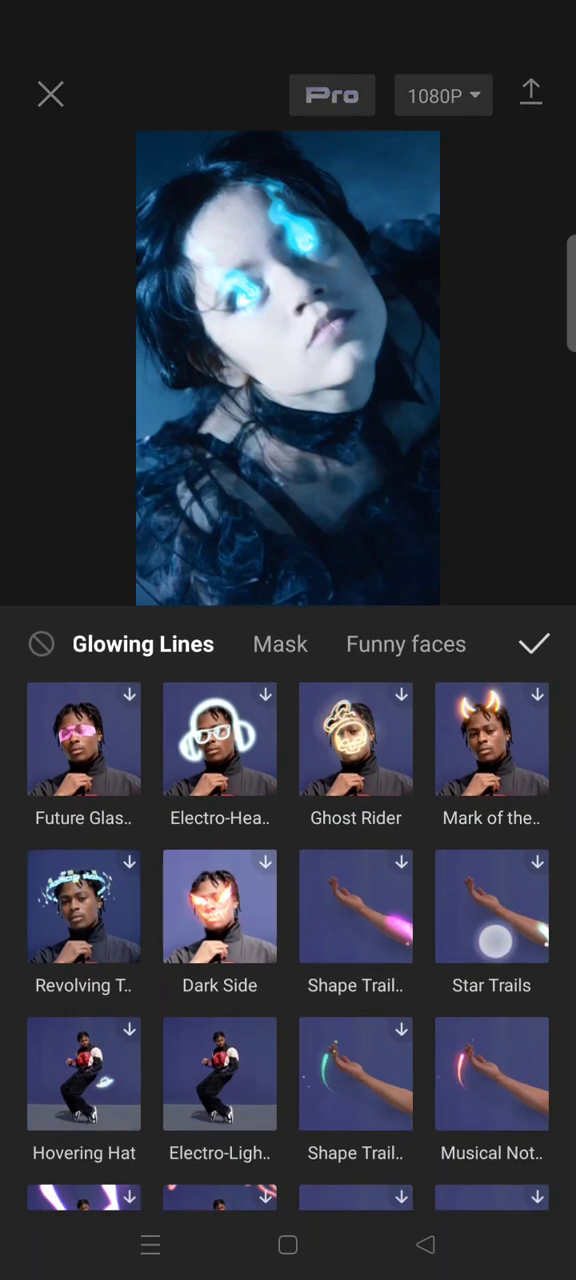
- Dismiss the Glowing Lines list without a replacement and return to the main toolbar
scroll(down, 3)
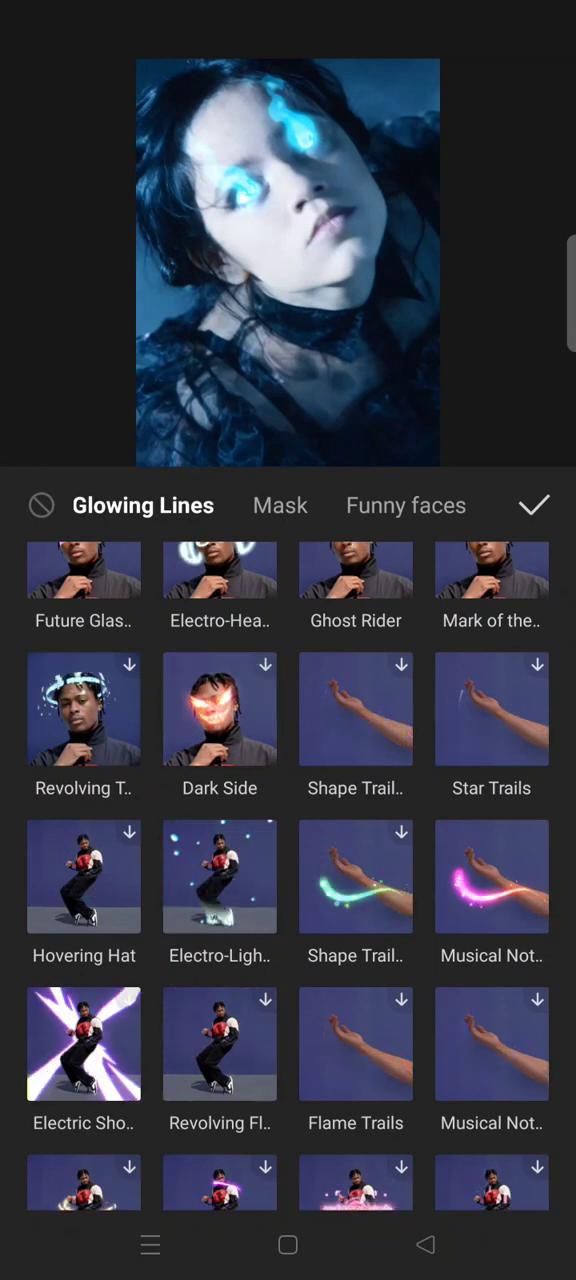
click(534, 505)
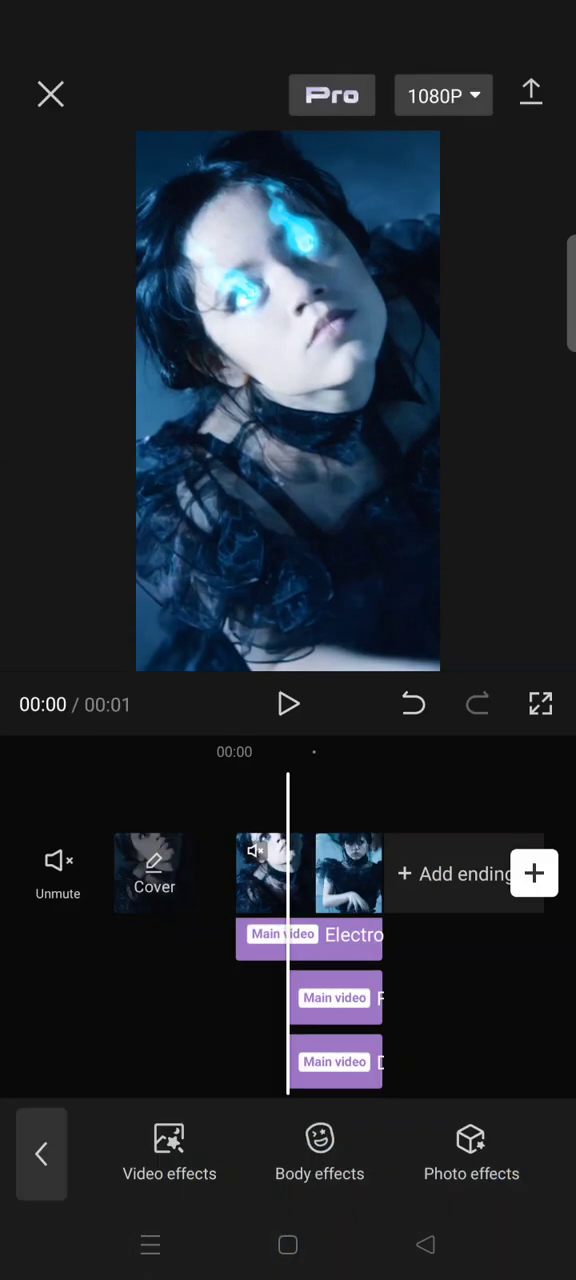
click(41, 1153)
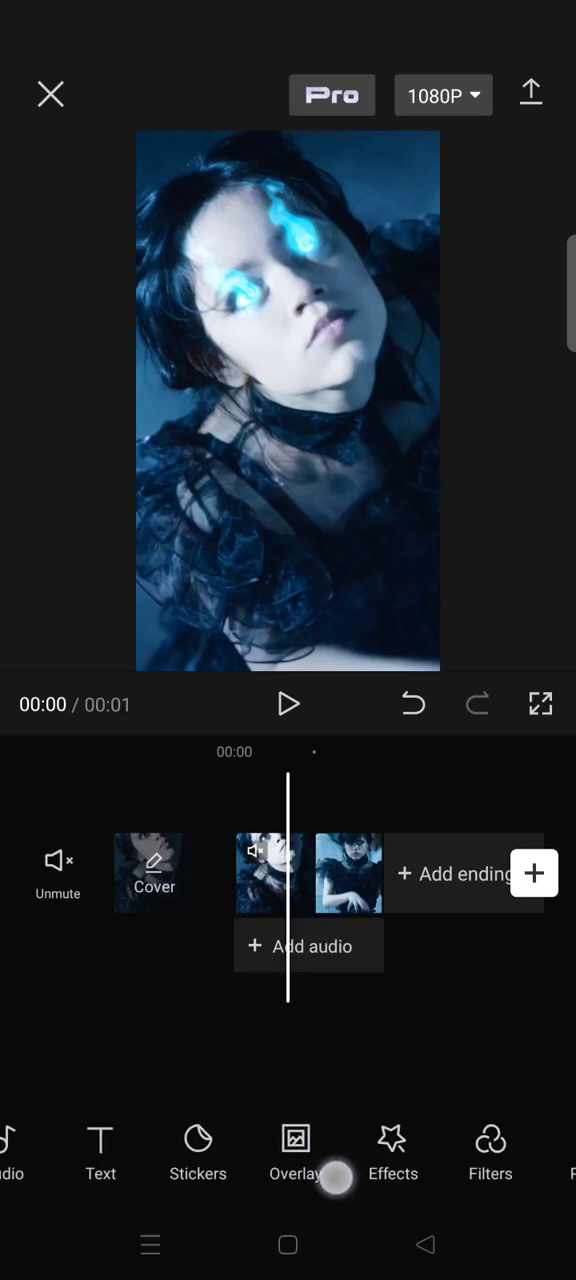
- Apply the Retro category's Vintage filter at strength 70
click(489, 1155)
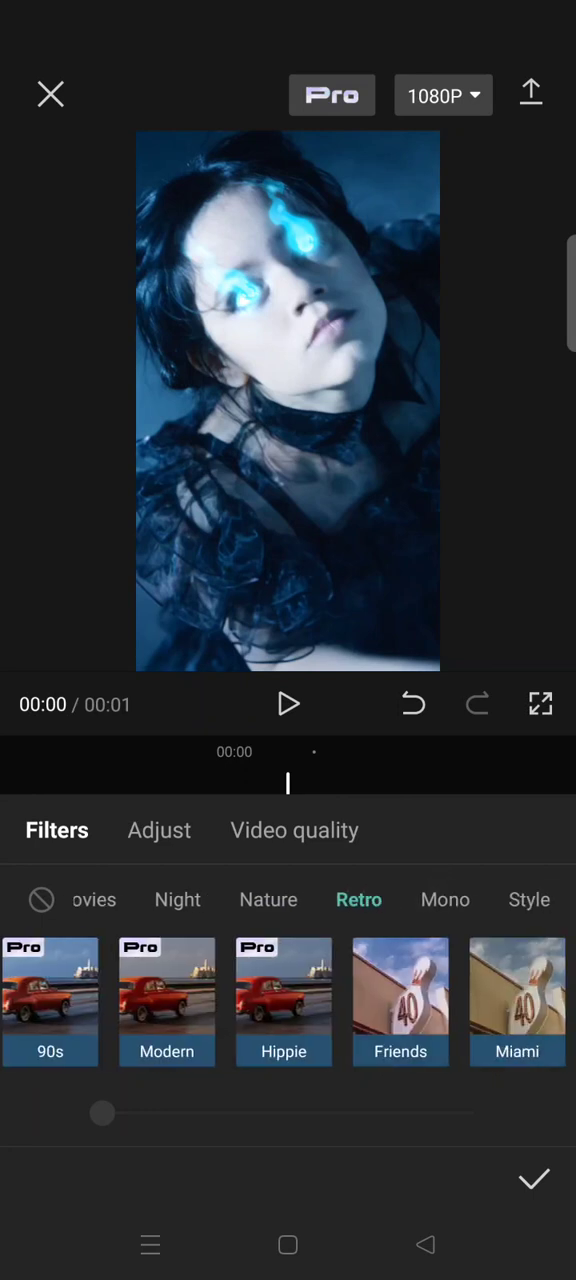
scroll(left, 3)
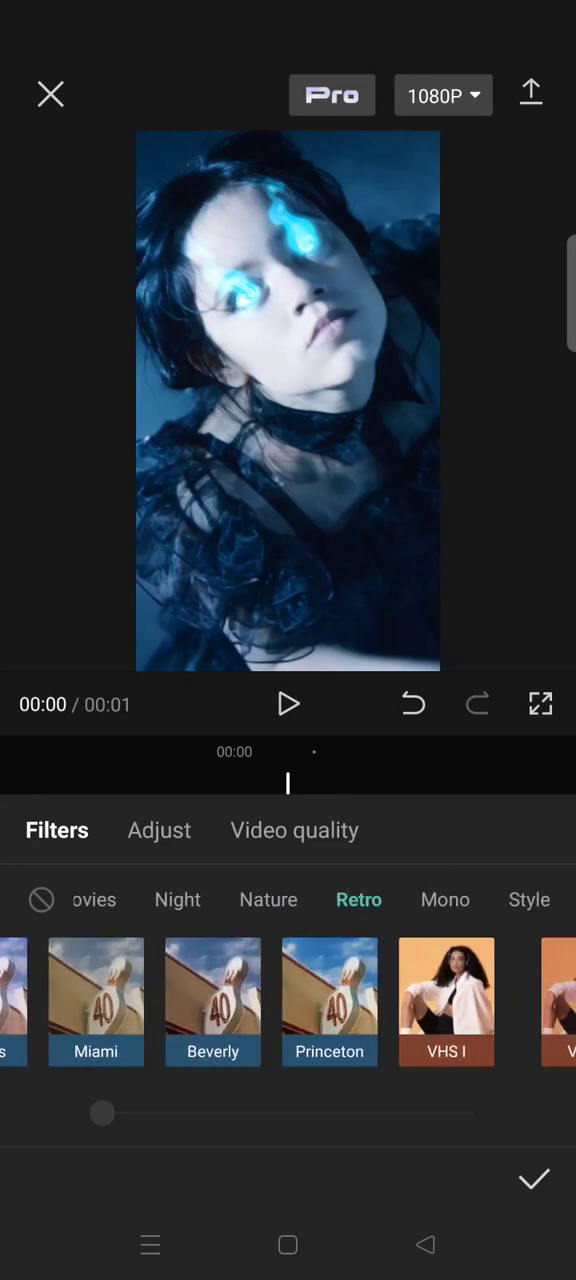
scroll(left, 3)
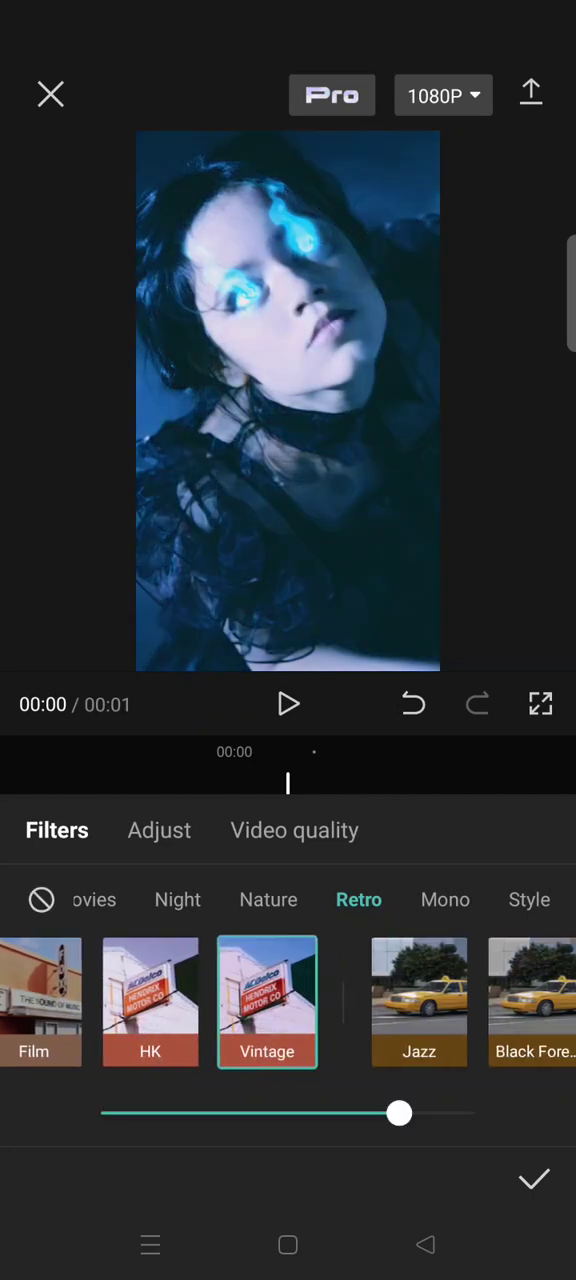
drag(399, 1113, 361, 1113)
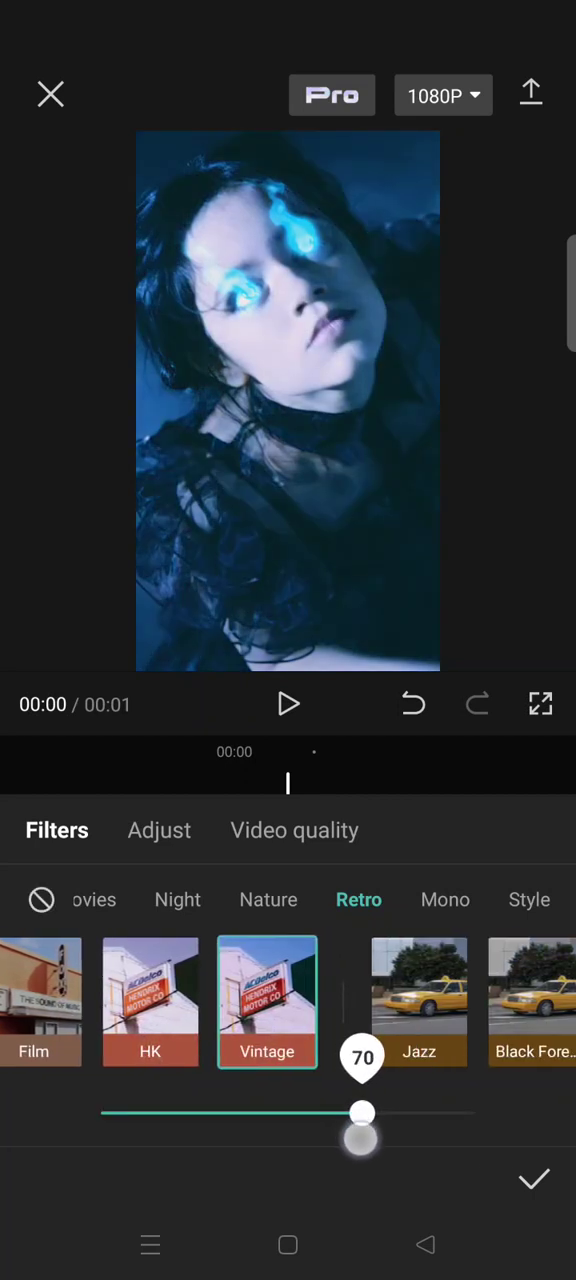
click(534, 1178)
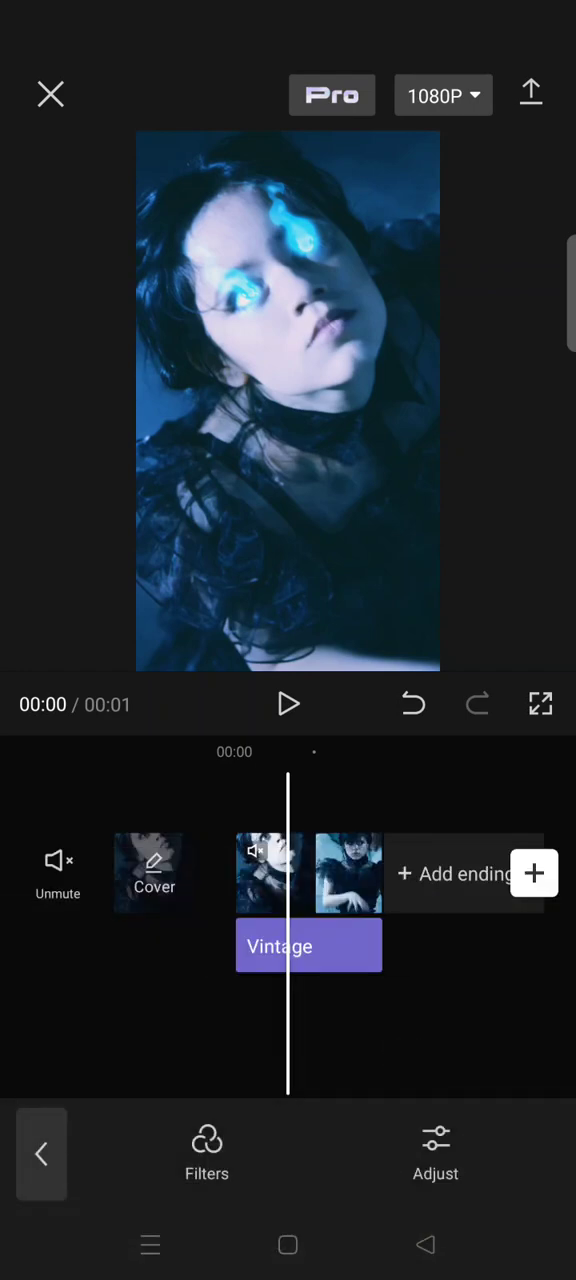
- Delete the Devil Wings effect track and preview the clip with two effects left
click(288, 704)
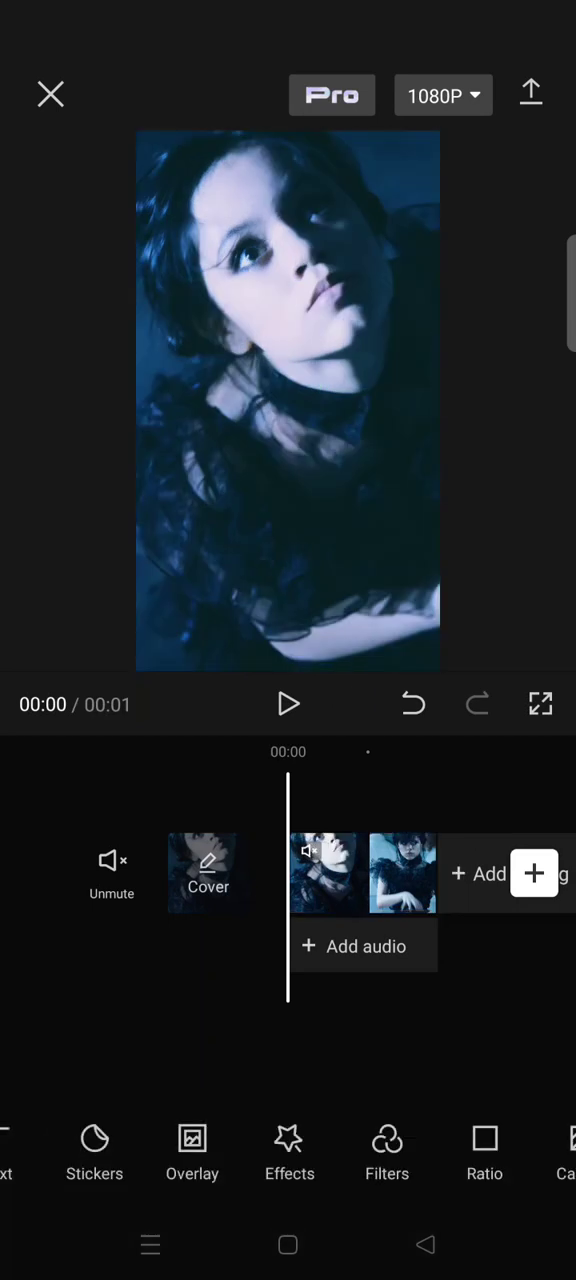
click(289, 1152)
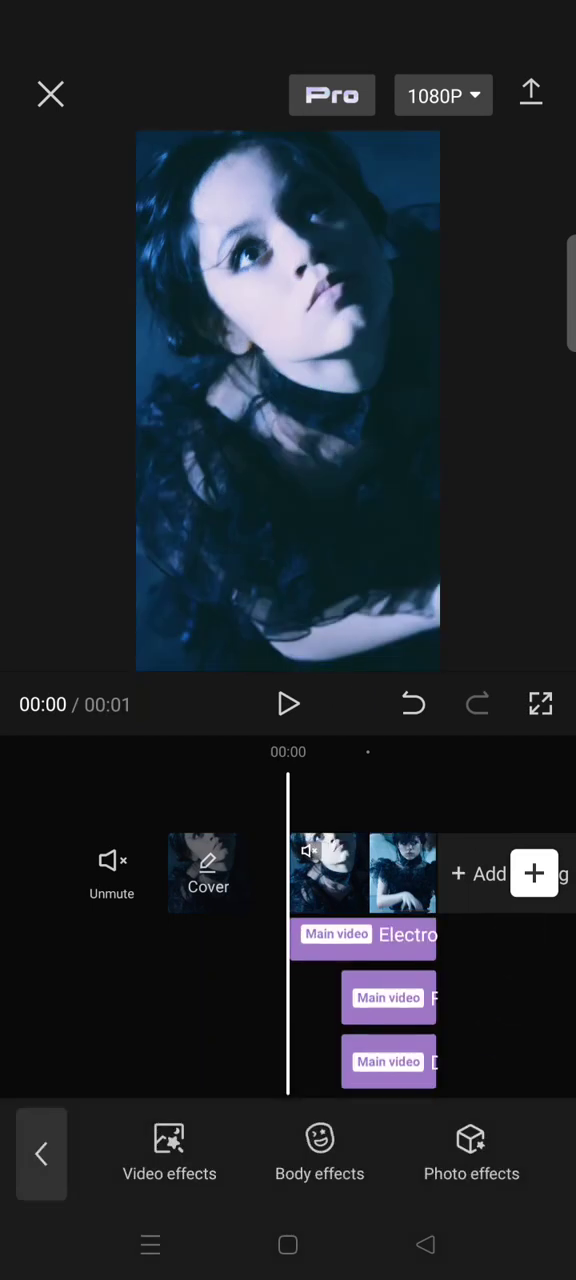
click(388, 1061)
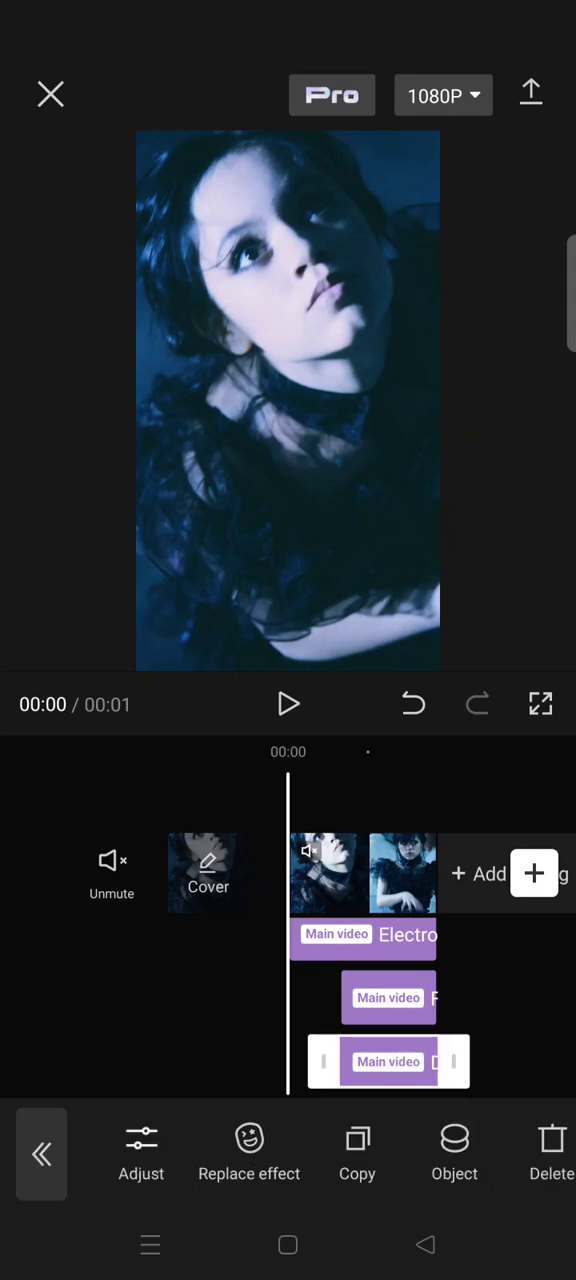
click(288, 704)
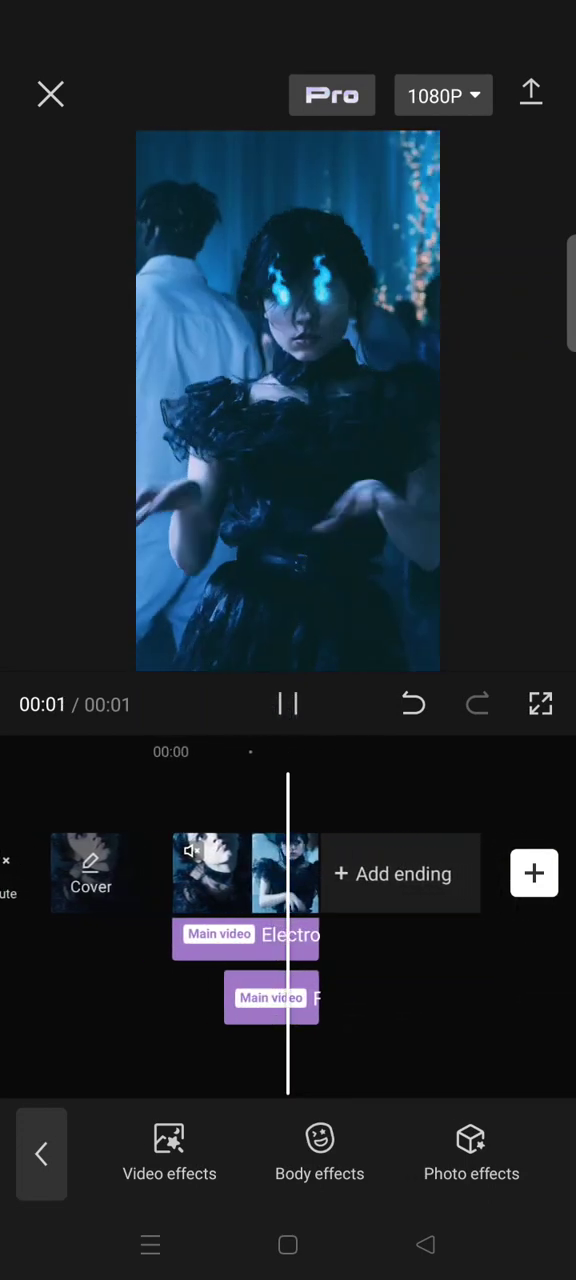
click(288, 704)
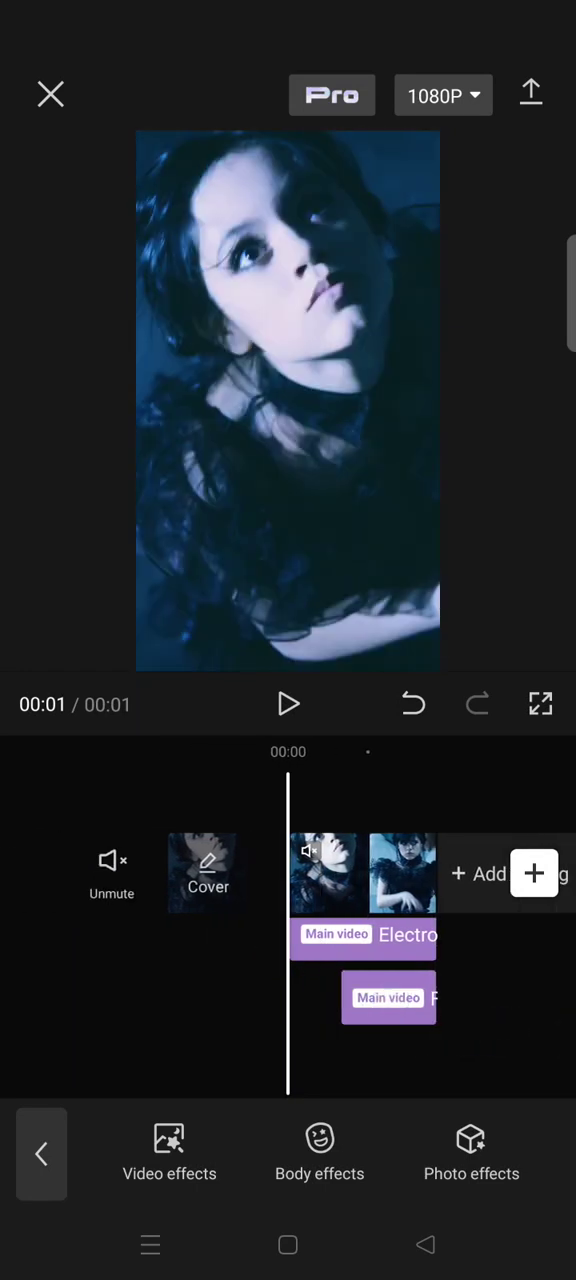